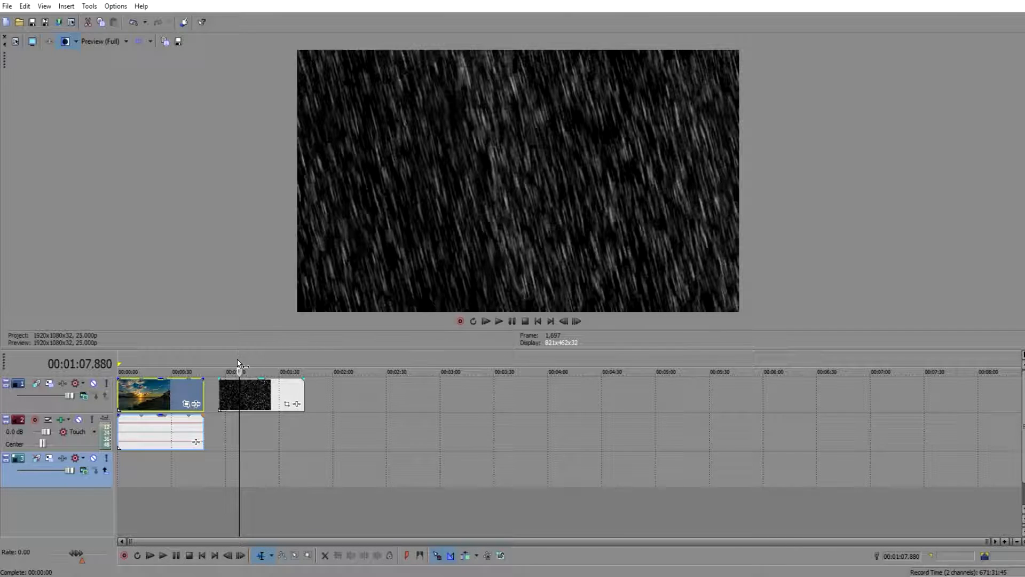
# Step: Move the sunset clip down to video track 3, leaving the rain clip at the start of track 1
pyautogui.click(146, 372)
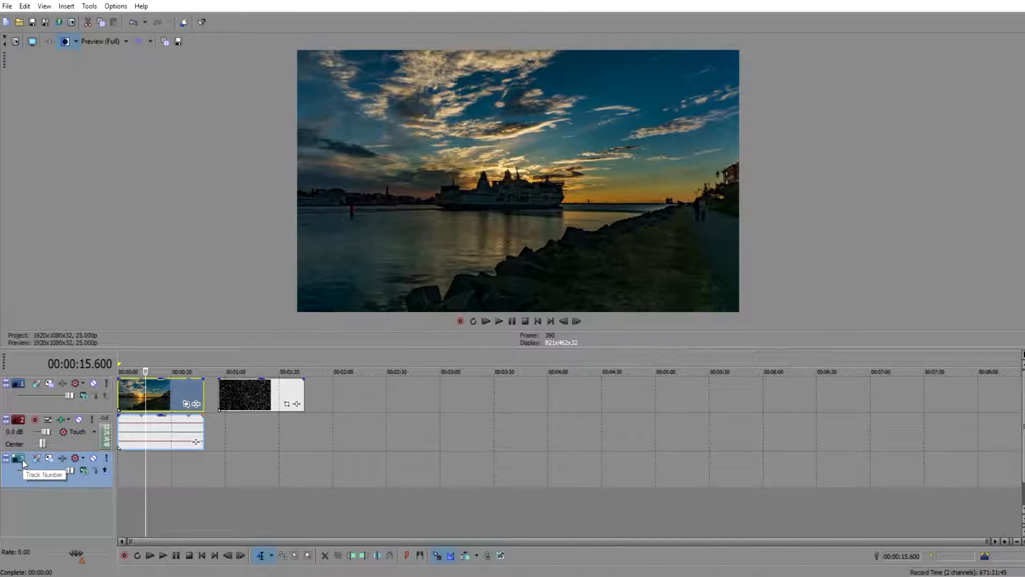
pyautogui.click(19, 458)
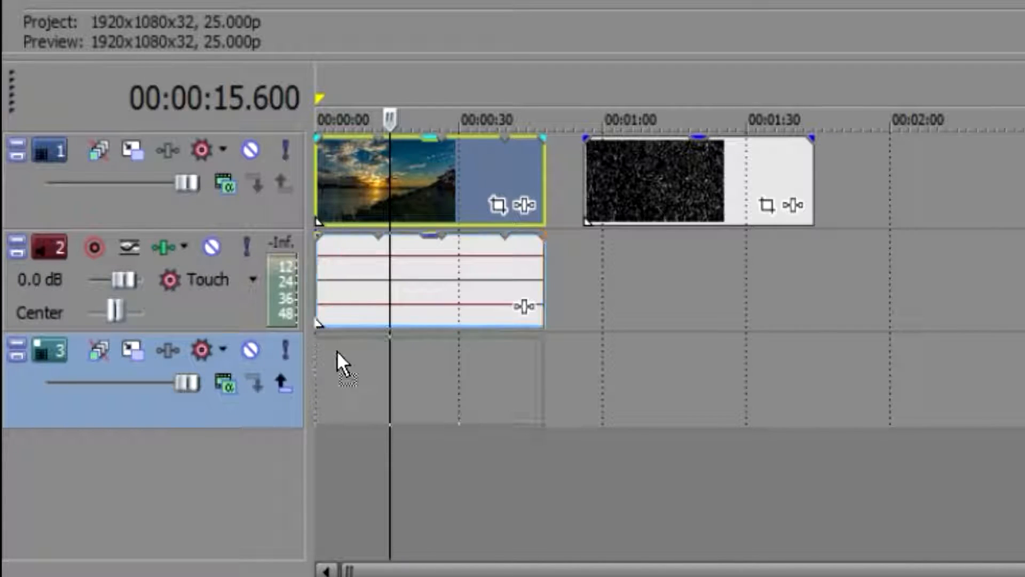
pyautogui.moveTo(425, 179); pyautogui.dragTo(425, 382)
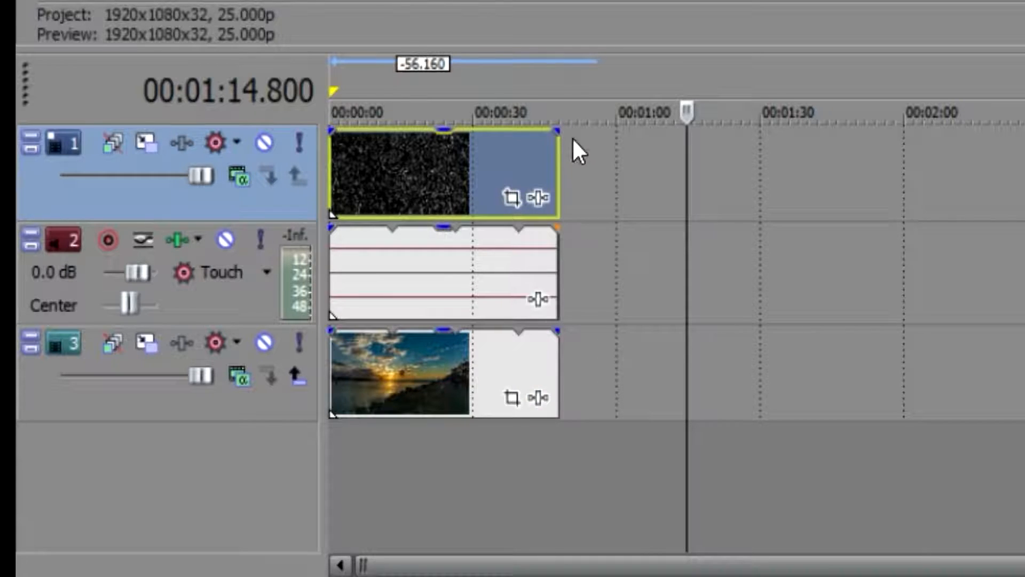
pyautogui.click(431, 112)
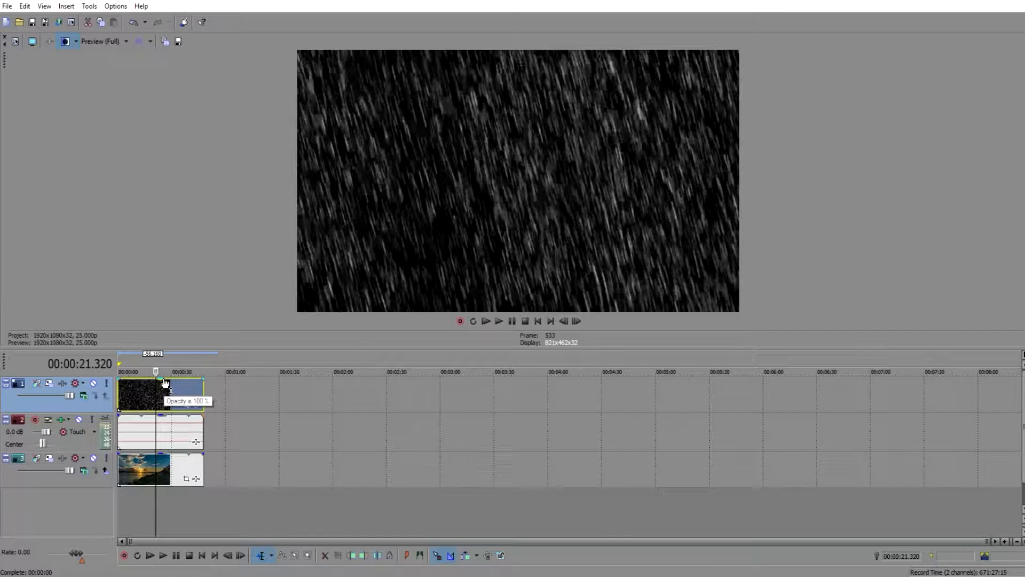
# Step: Lower the rain event's opacity, trying 55% and 0%, then settle on a faint low value
pyautogui.moveTo(166, 384); pyautogui.dragTo(161, 397)
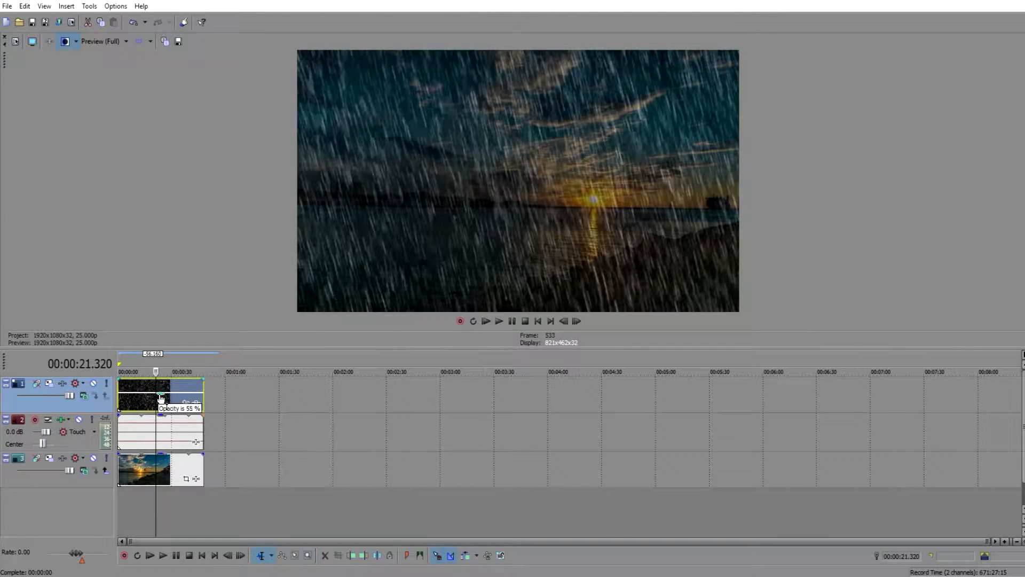
pyautogui.moveTo(162, 399); pyautogui.dragTo(152, 422)
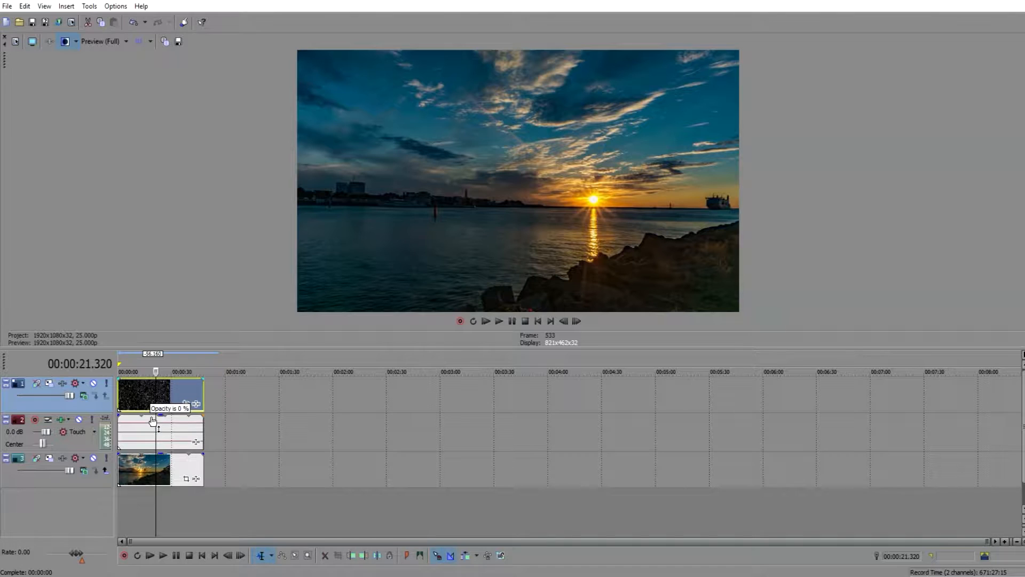
pyautogui.moveTo(152, 421); pyautogui.dragTo(161, 412)
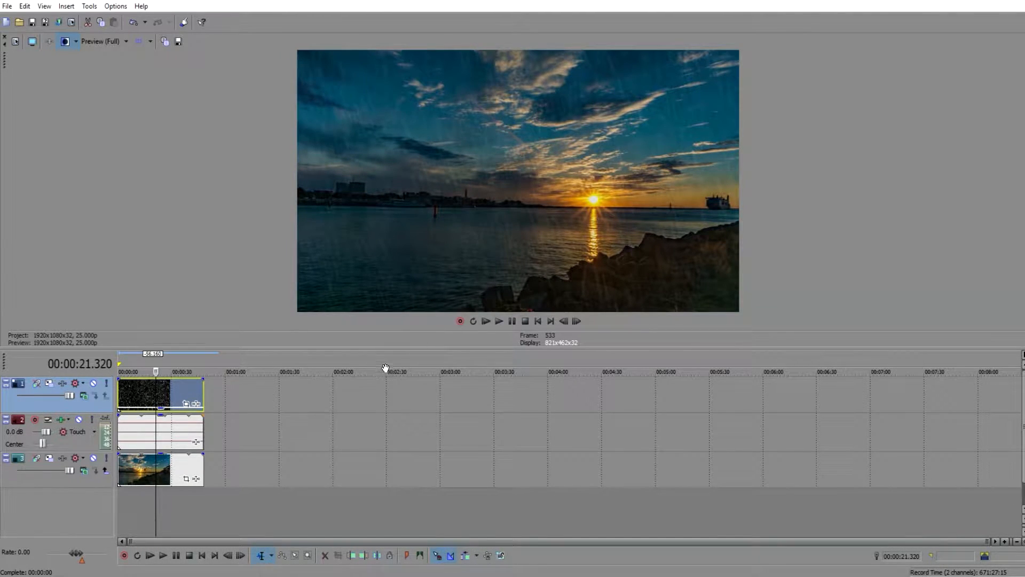
pyautogui.click(485, 321)
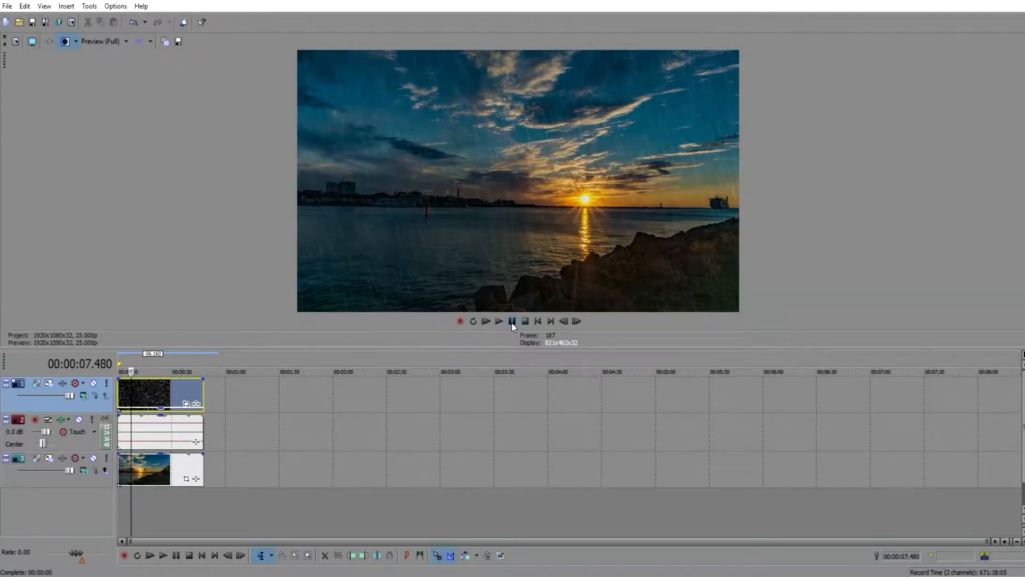
pyautogui.moveTo(512, 320)
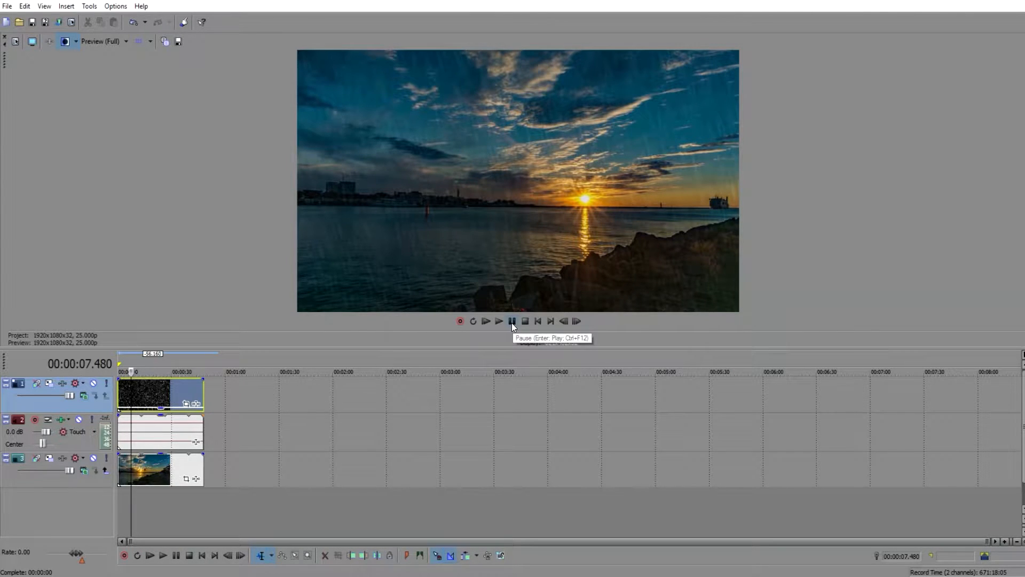